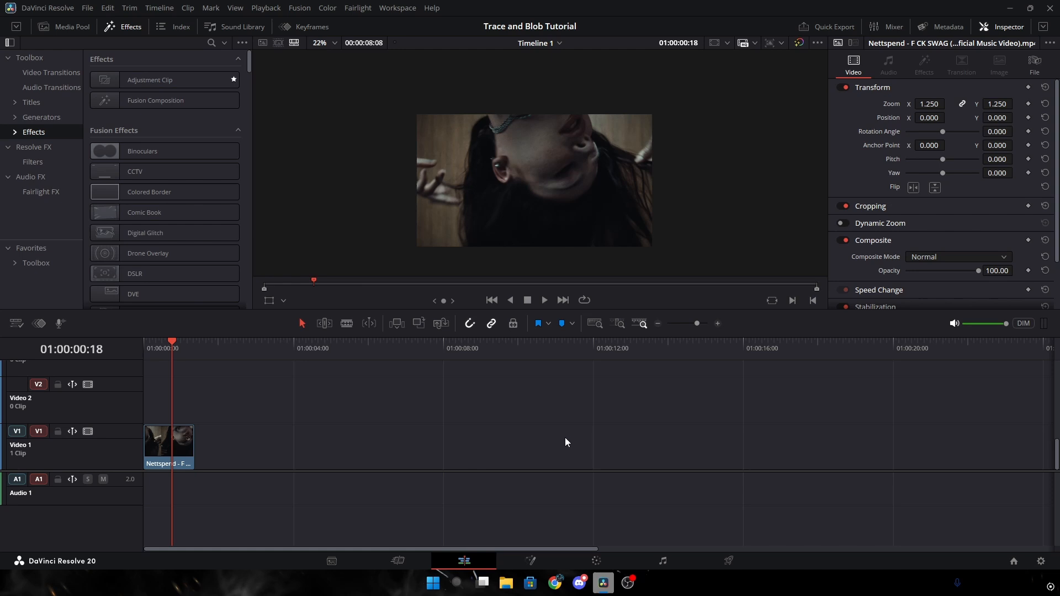
Place an Adjustment Clip on track V2 above the music video and bring up its options.
click(165, 80)
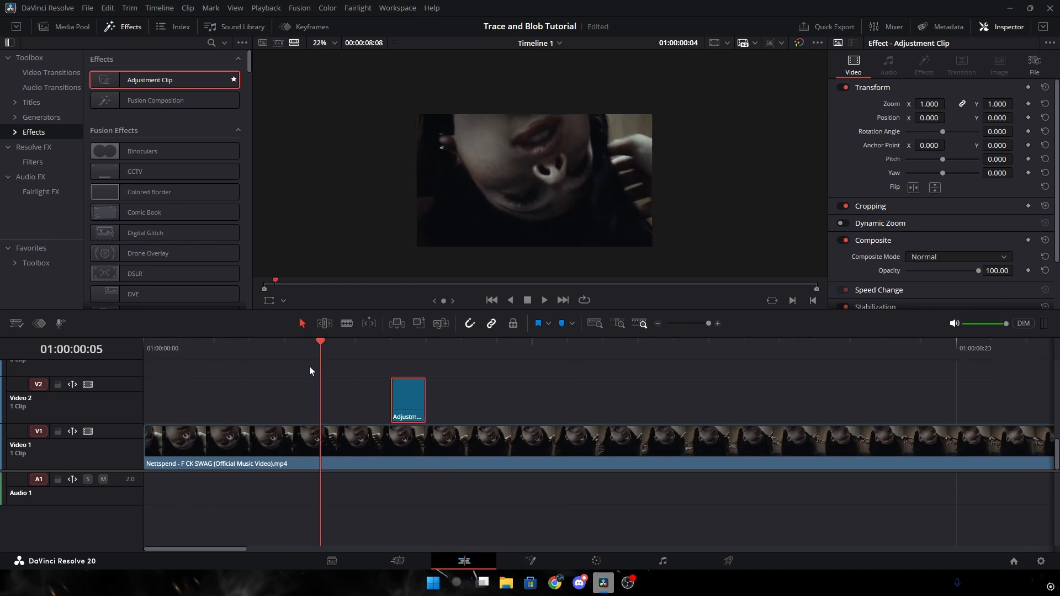
right_click(407, 399)
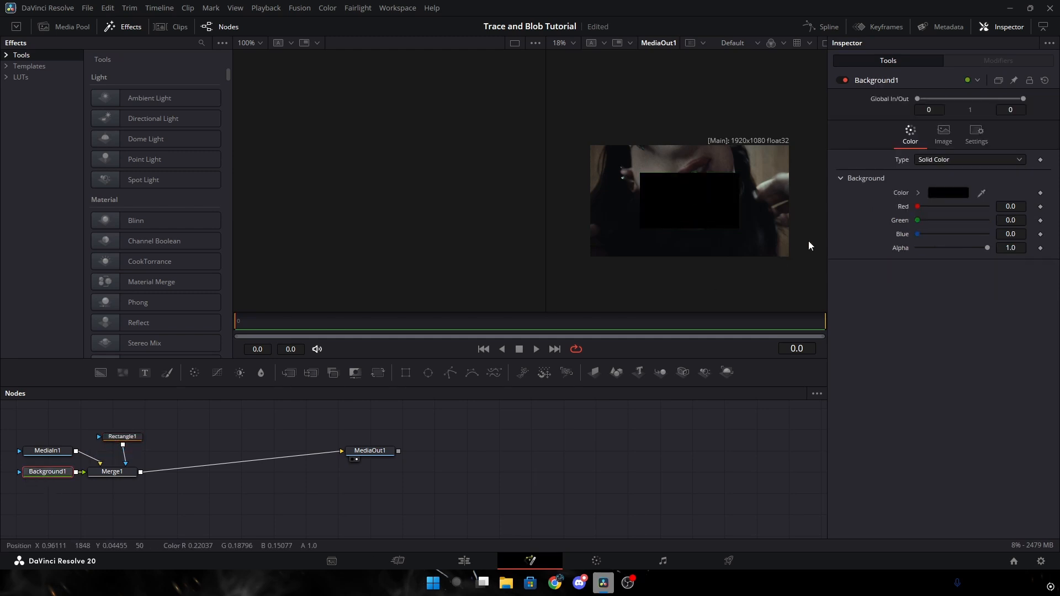
Make the background white and turn Rectangle1 into a thin outline box resized around the nose ring.
click(947, 192)
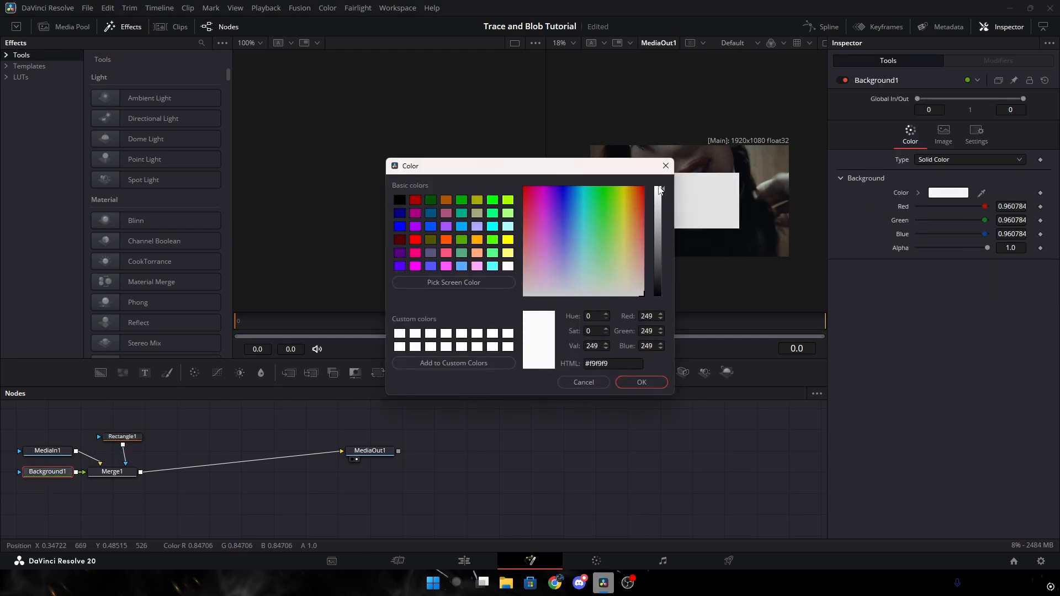
click(640, 382)
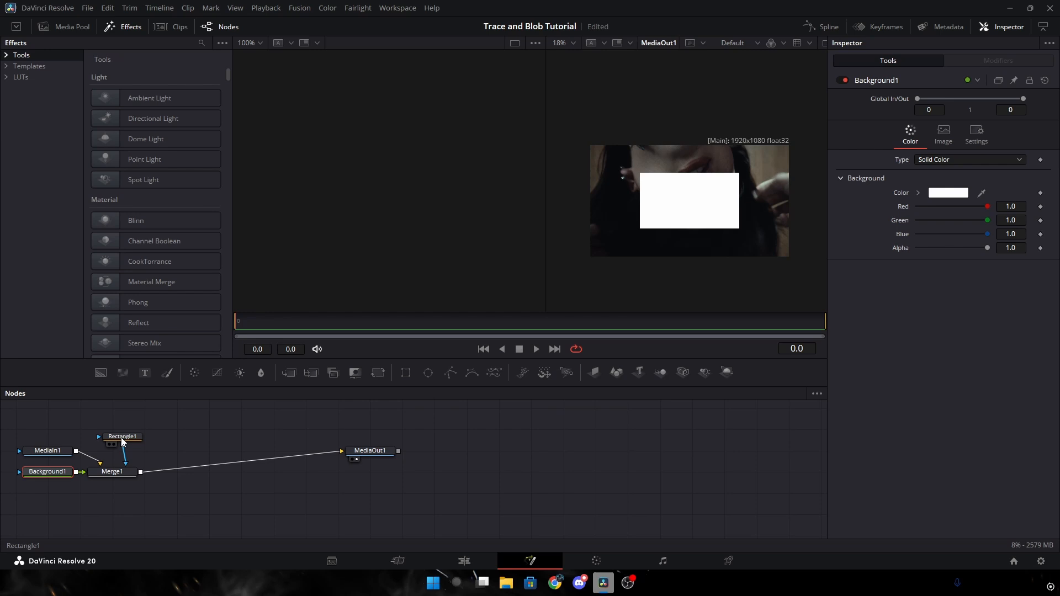
click(123, 436)
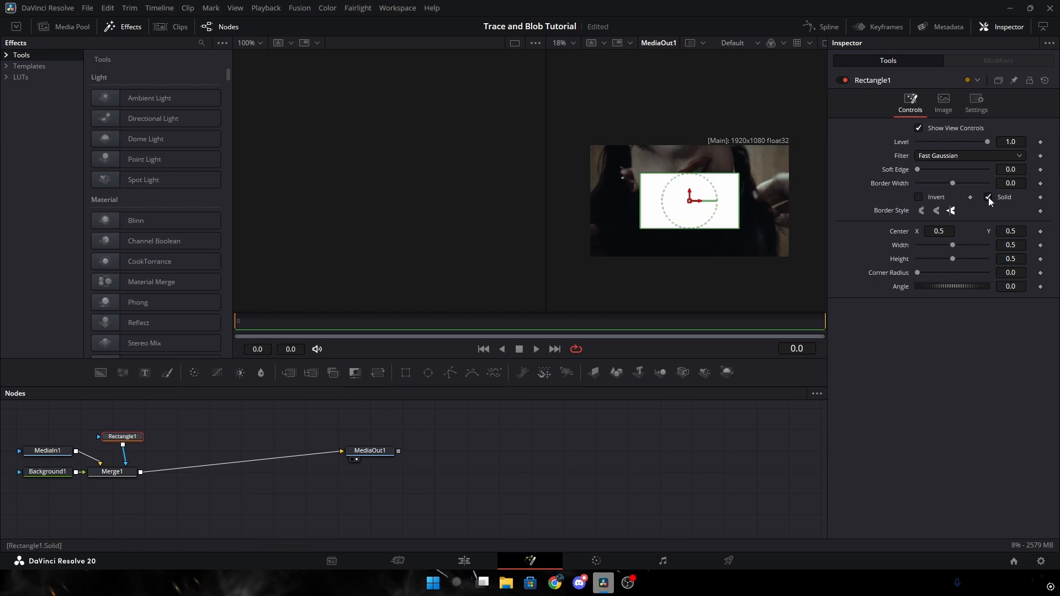
click(987, 210)
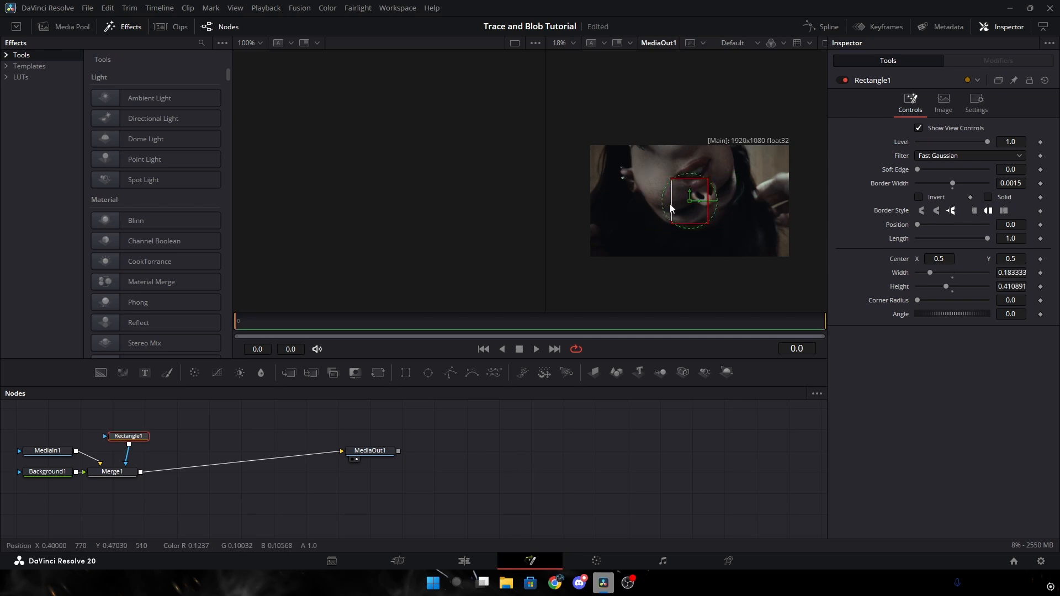
drag(694, 200, 683, 200)
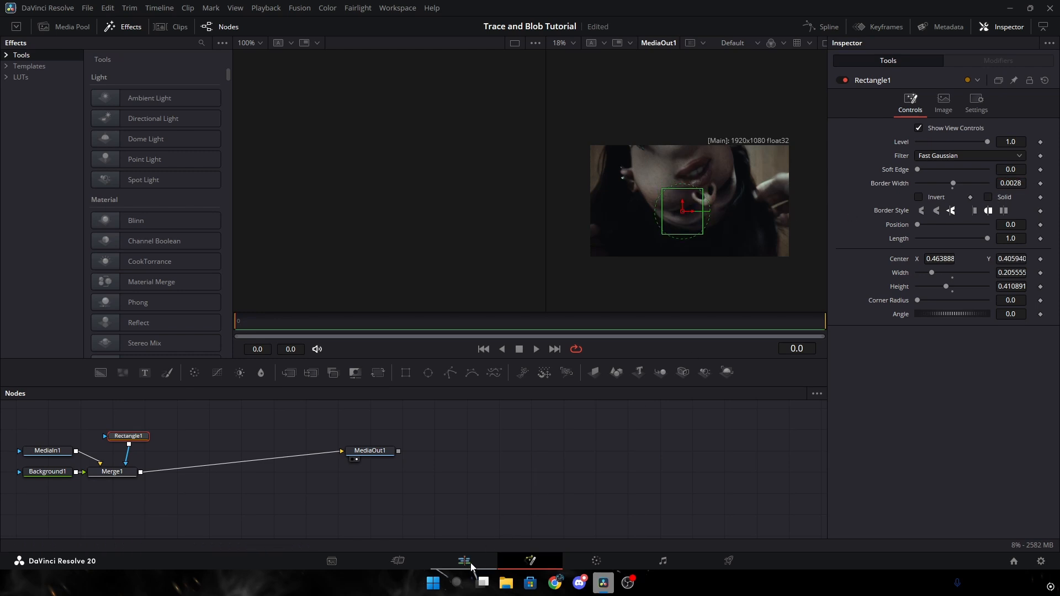
Check the white box on the edit timeline, then go back into the clip's Fusion node graph.
click(463, 561)
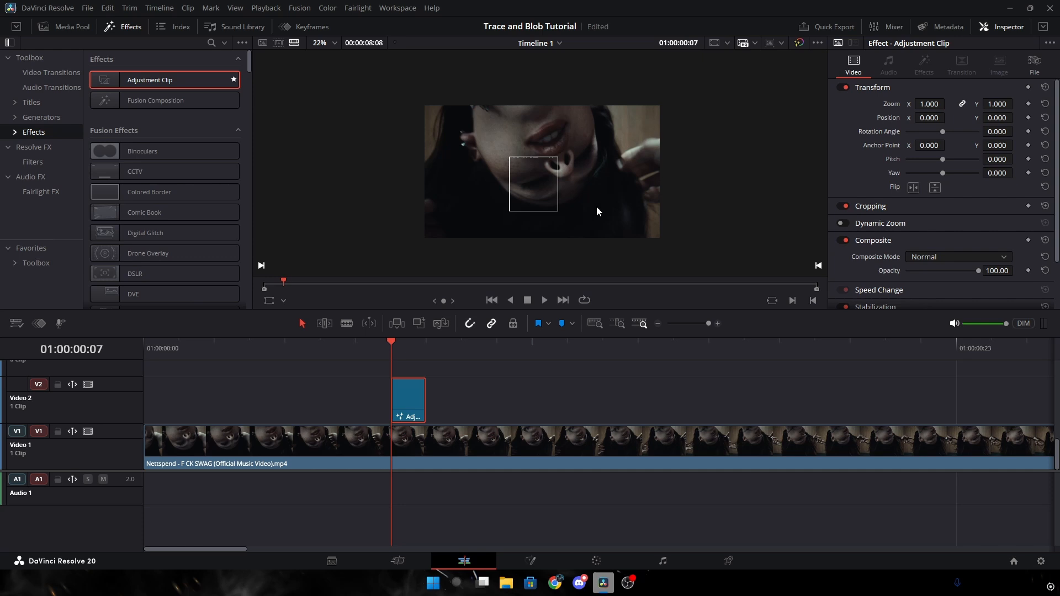
mouse_move(588, 195)
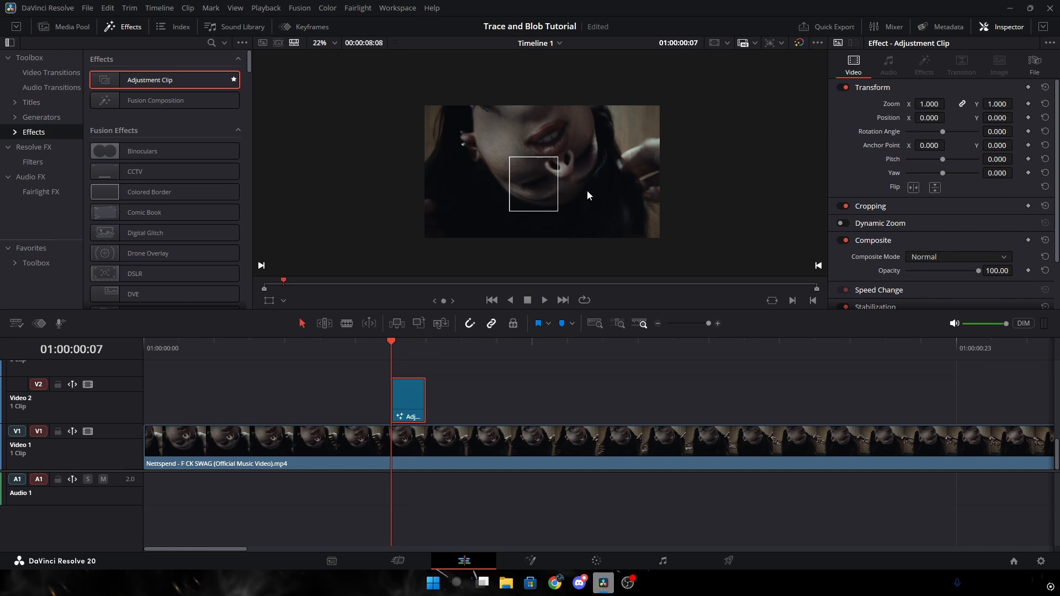
mouse_move(500, 205)
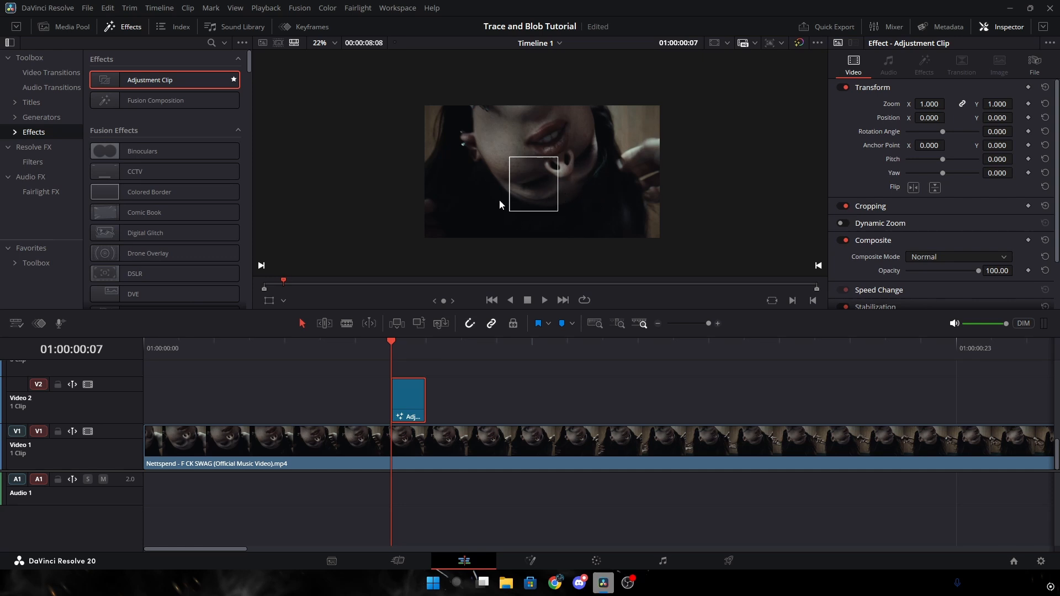
click(530, 561)
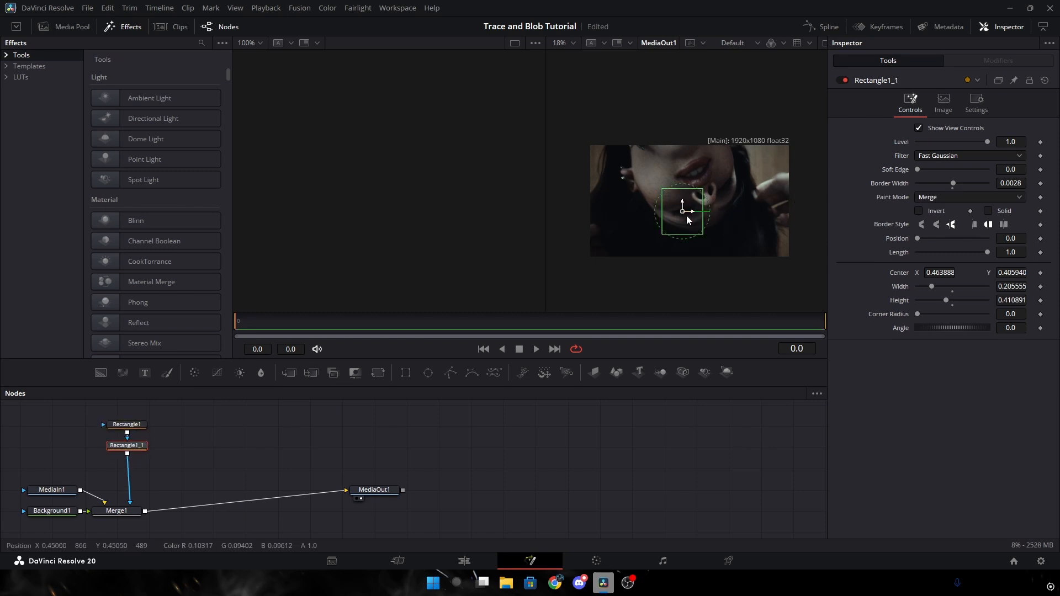
Move and resize the copied Rectangle1_1 box over the hand at the upper right.
drag(682, 209, 742, 179)
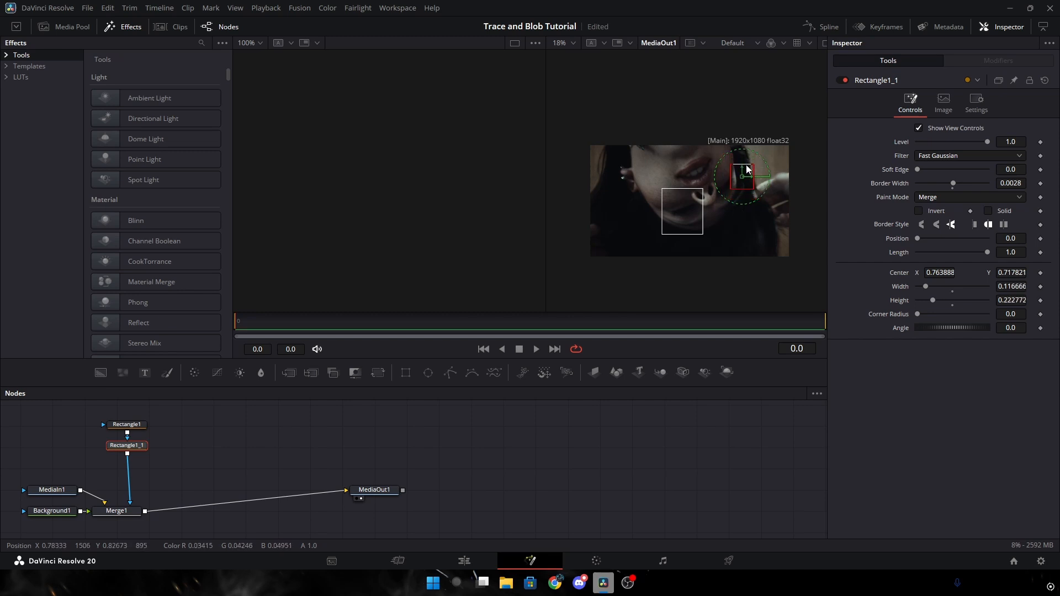
drag(740, 170, 758, 191)
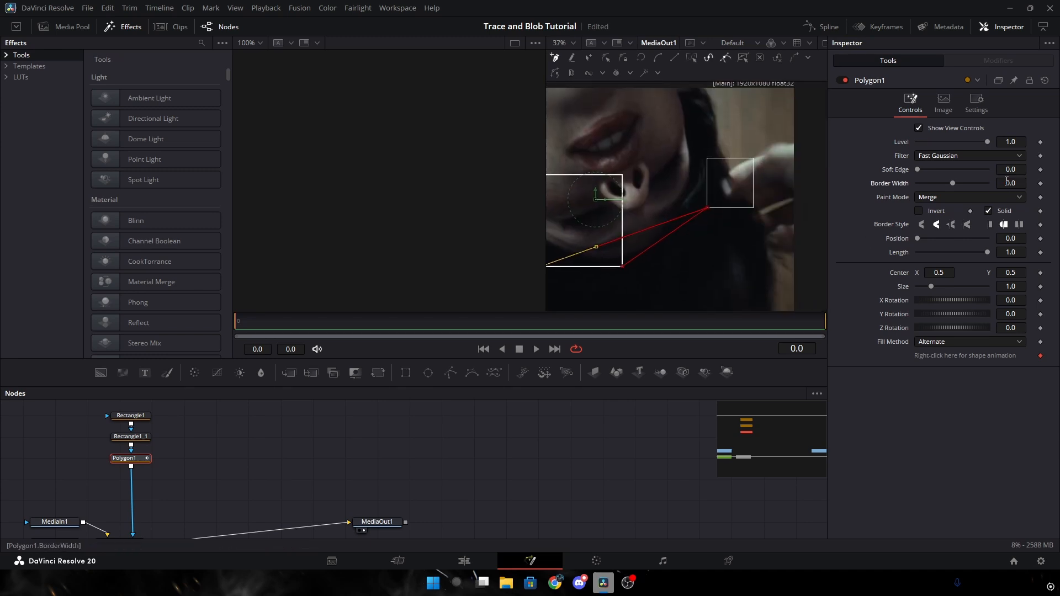
Give the polygon connecting lines between the boxes a visible border width.
click(463, 561)
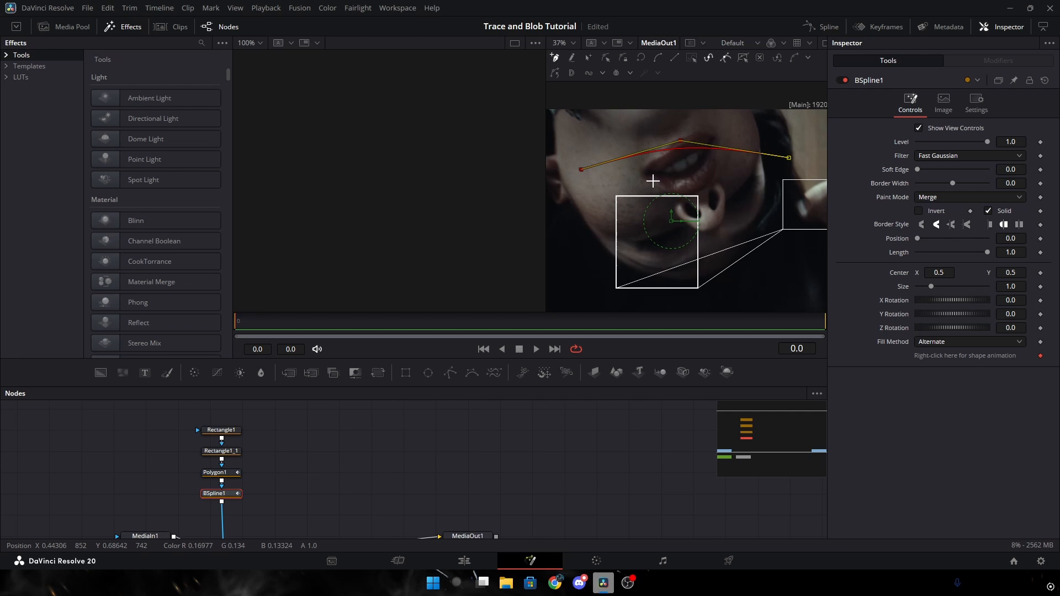
Preview the BSpline curve above the mouth on the timeline, then add a Text+ node for a number label.
click(462, 561)
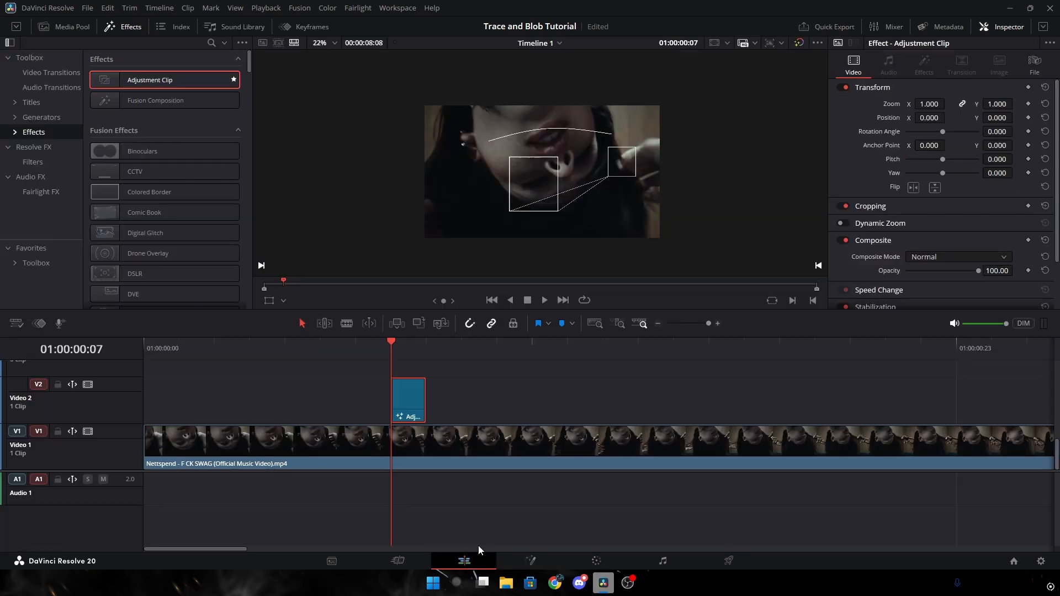
click(530, 561)
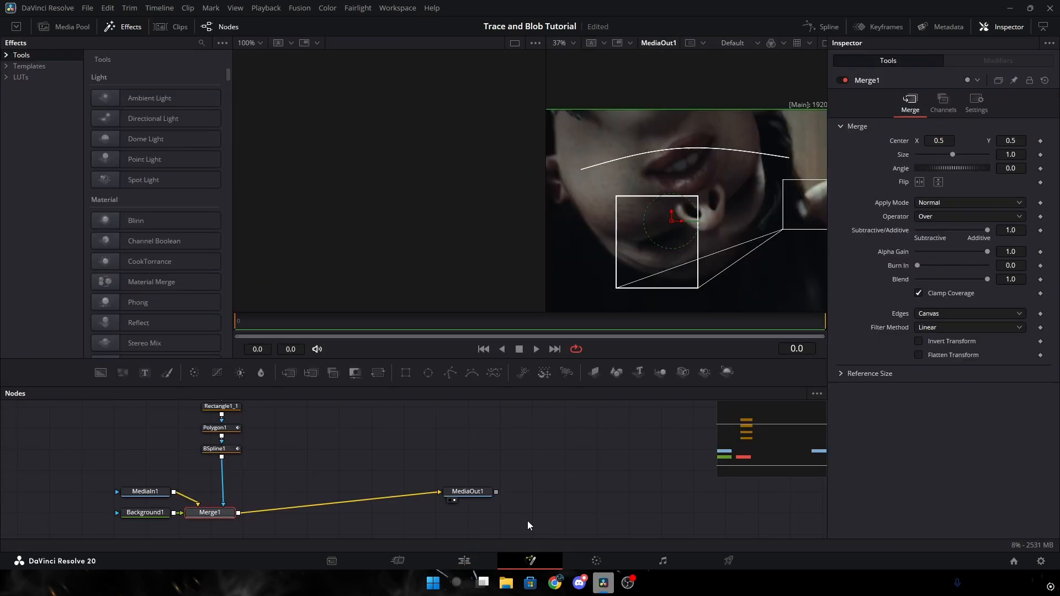
click(221, 448)
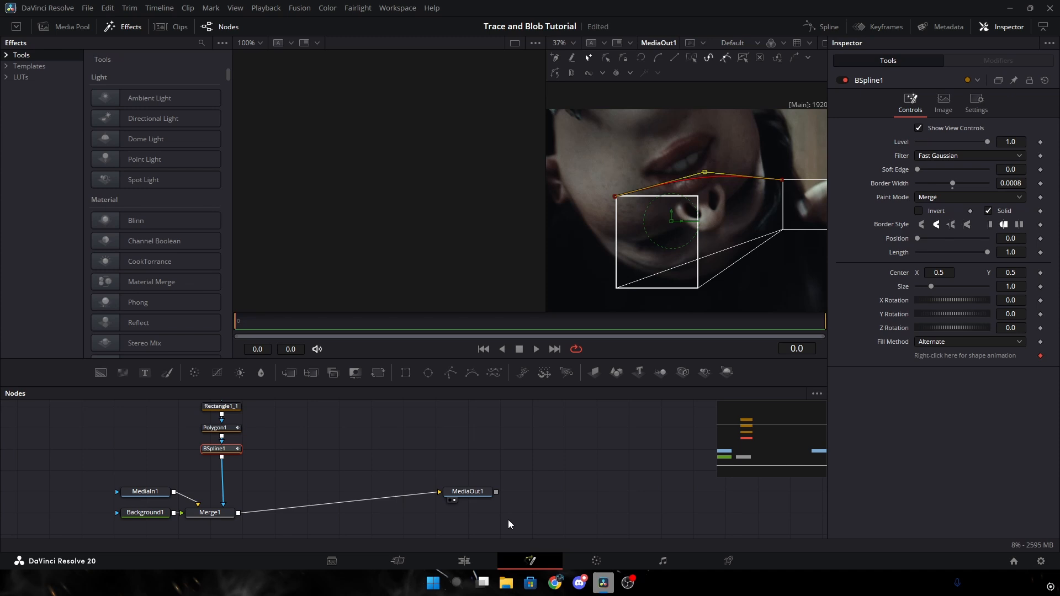
click(344, 512)
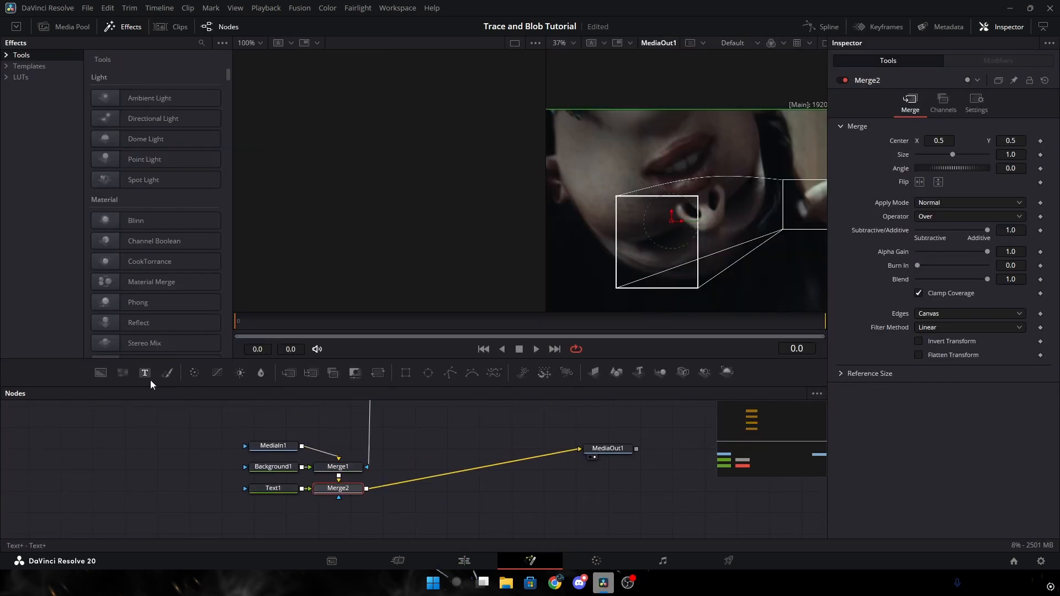
Set Text1 to read 452,943 in Arial at a very small size over the left box.
click(272, 487)
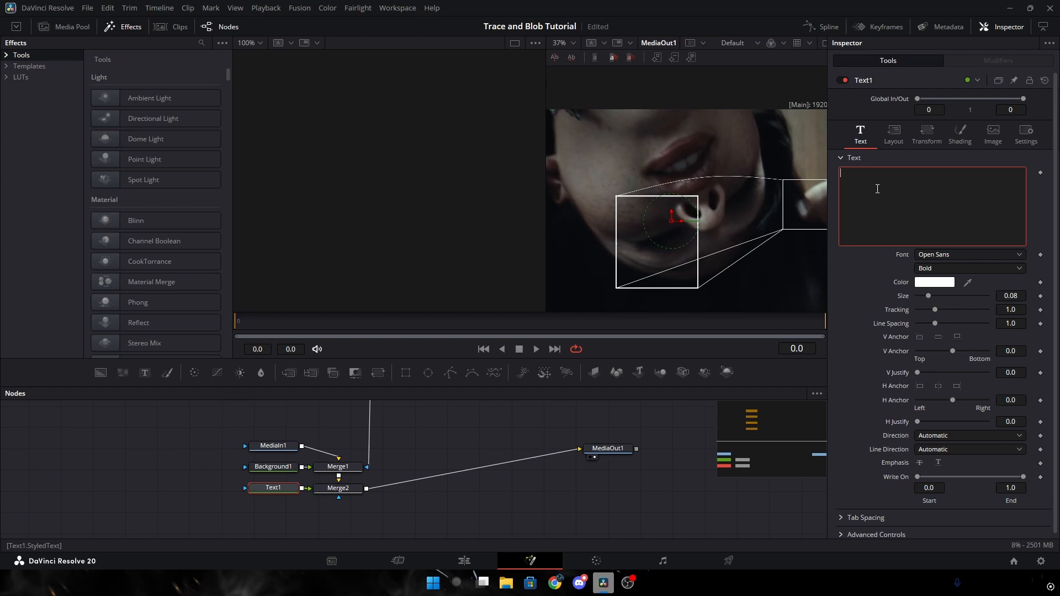
text(452,943)
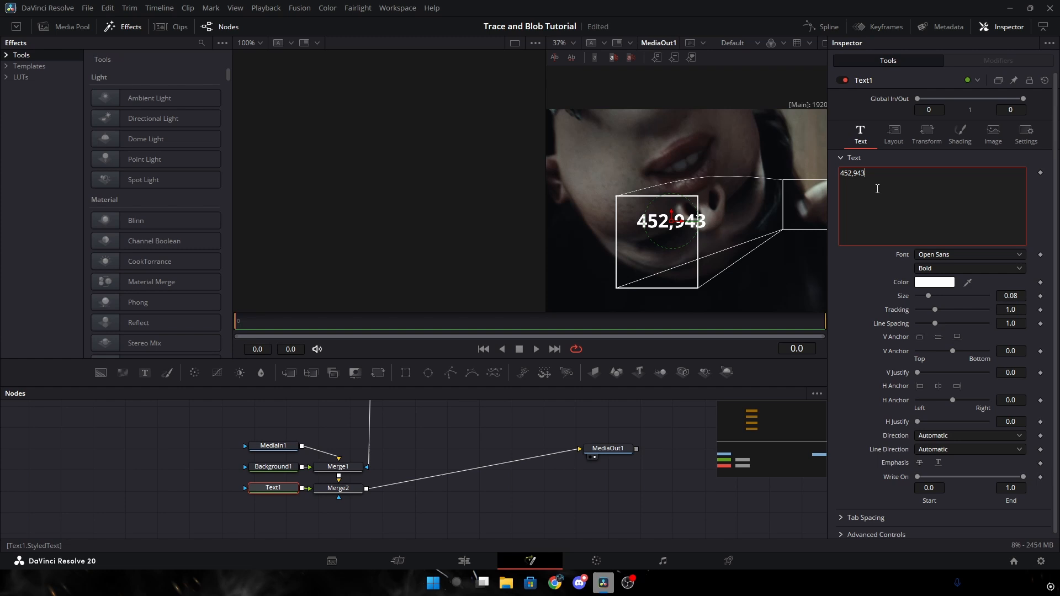
click(968, 254)
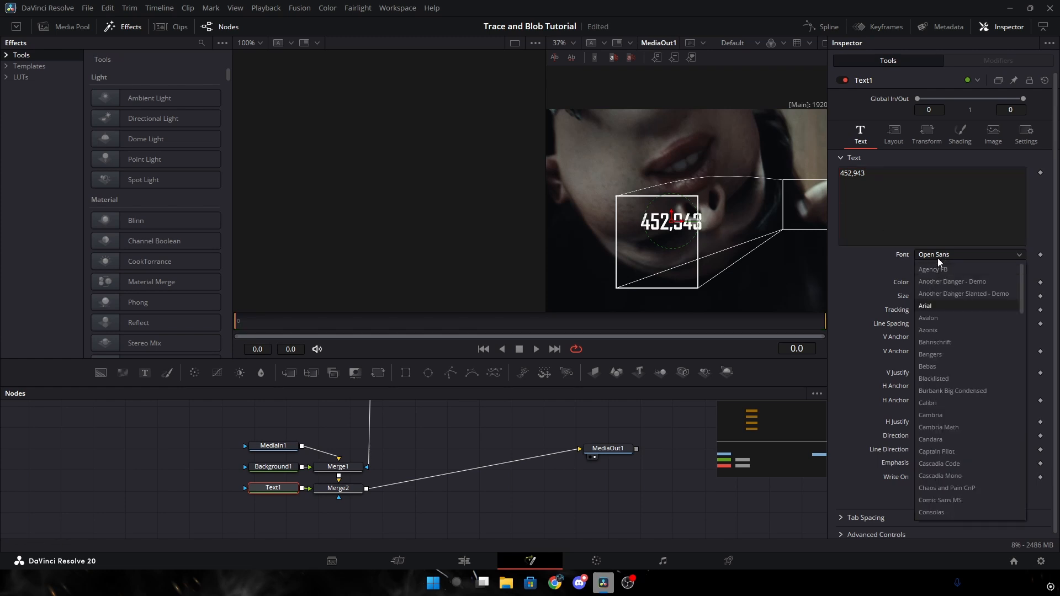
click(924, 306)
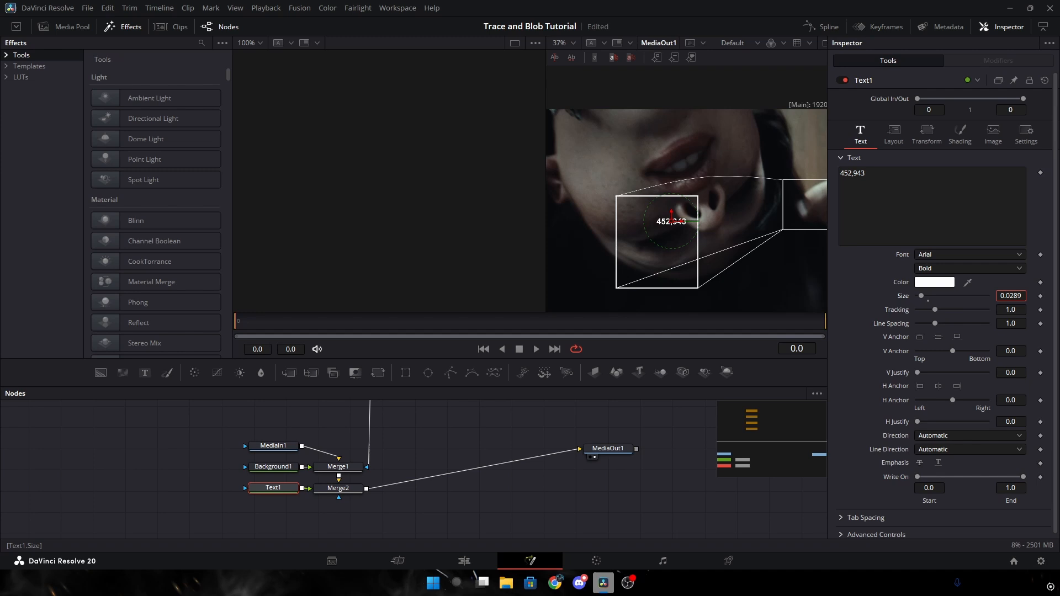
click(960, 134)
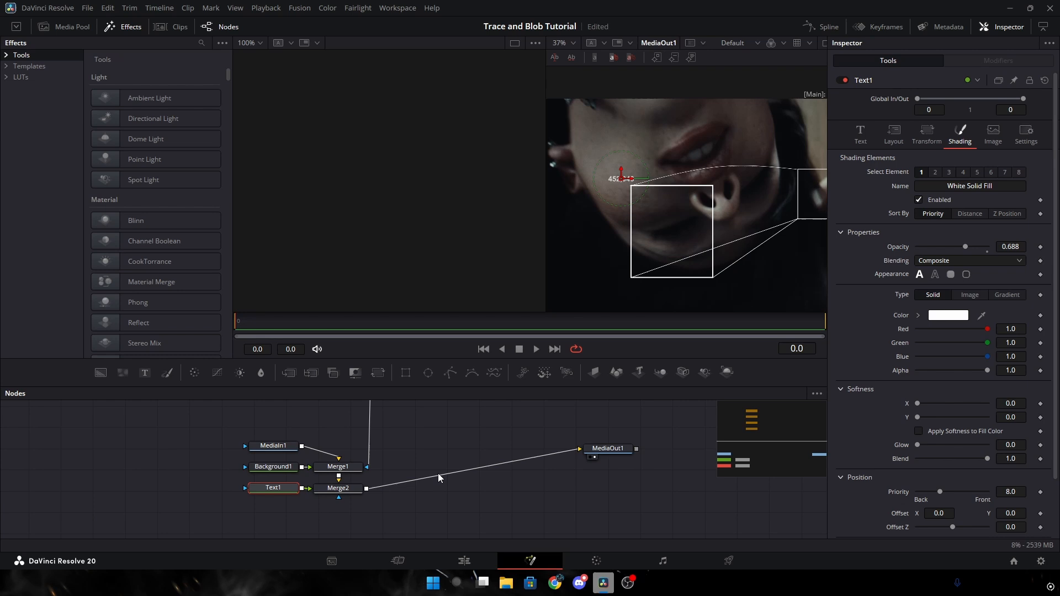
Copy the label as Text1_1 and drag it to the left box's lower corner.
click(273, 487)
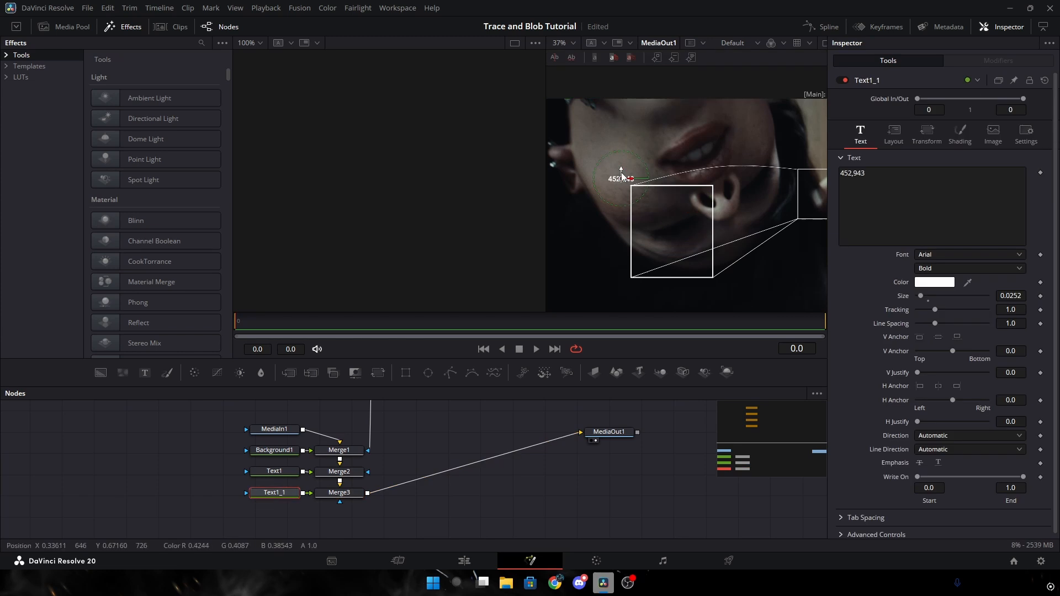
drag(621, 169, 681, 242)
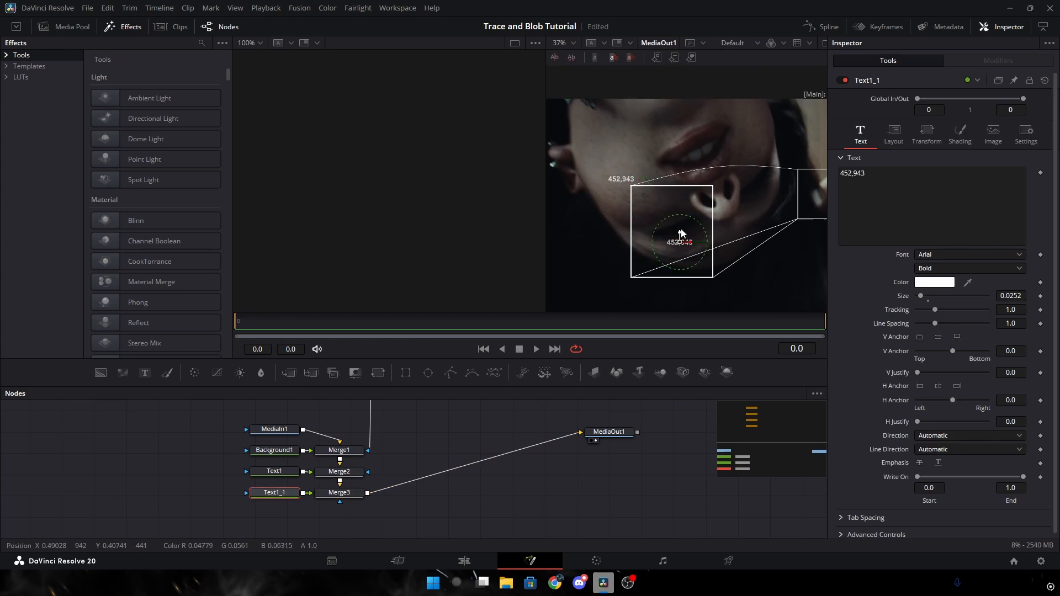
drag(681, 242, 703, 270)
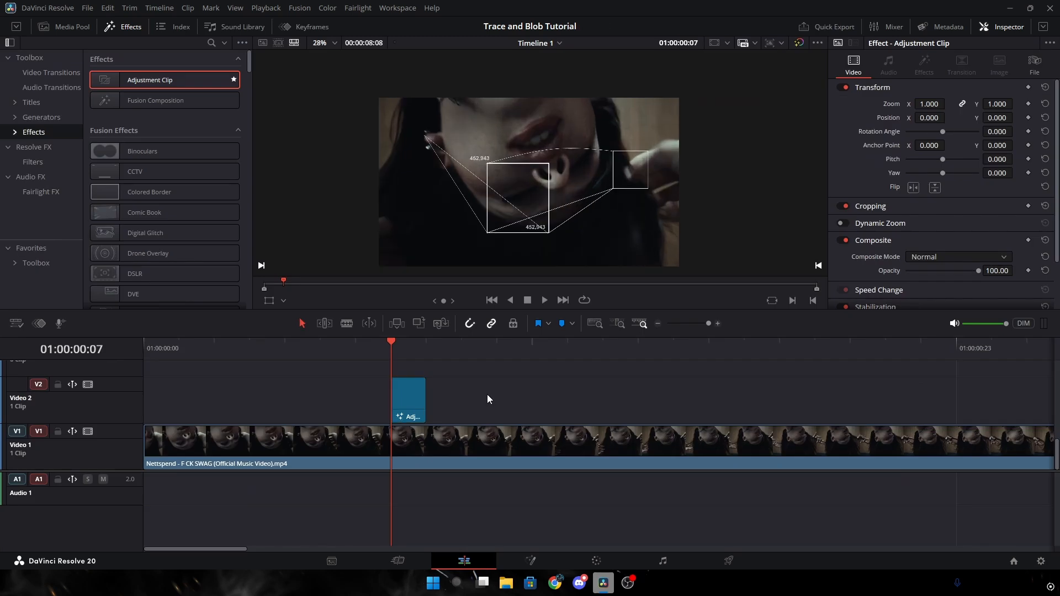
mouse_move(705, 327)
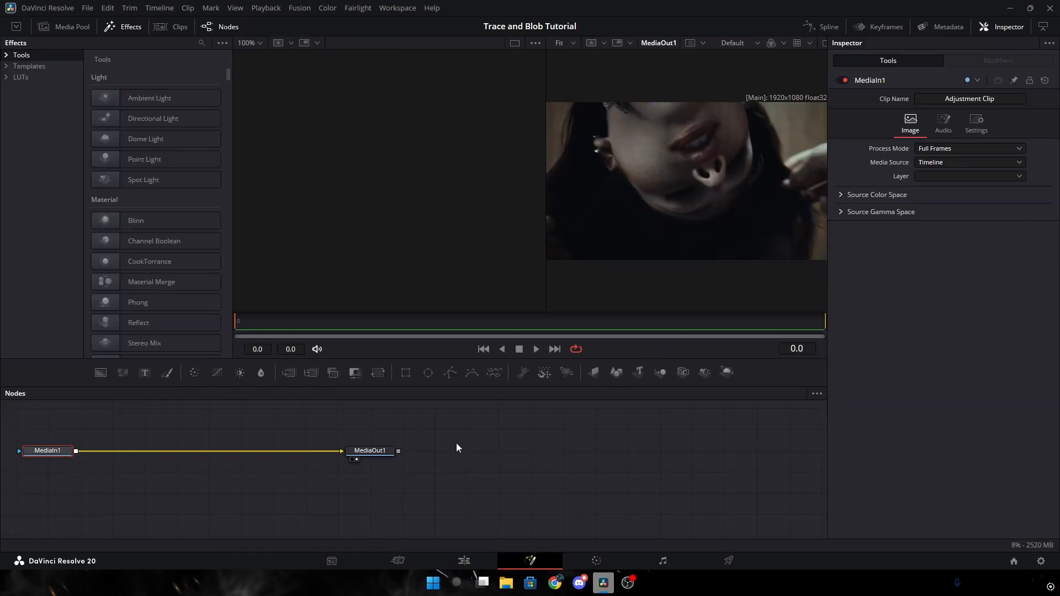
mouse_move(463, 446)
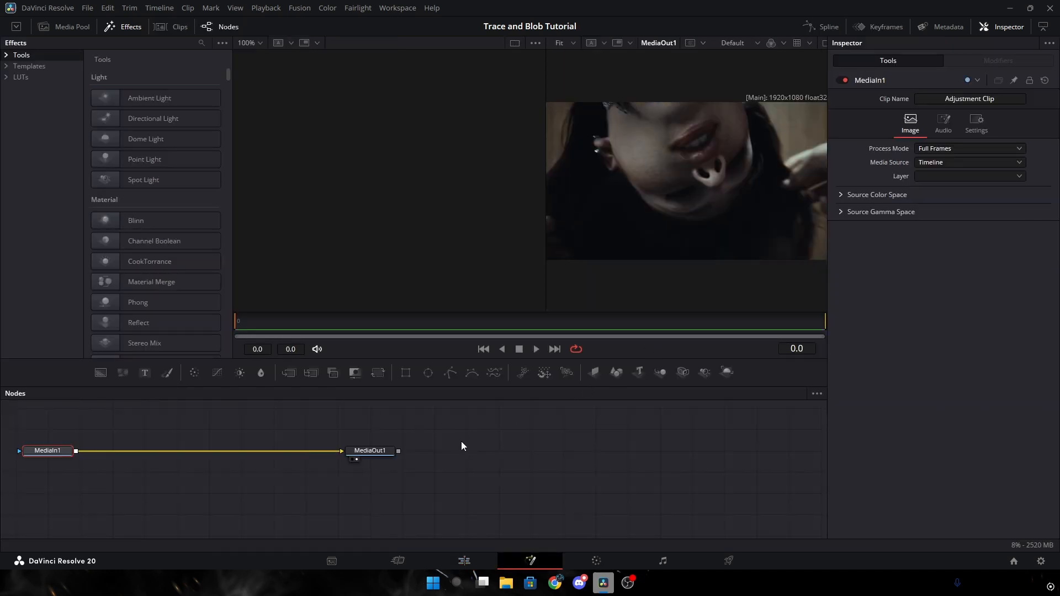
Return to the edit timeline with three one-frame adjustment clips on V2.
click(463, 561)
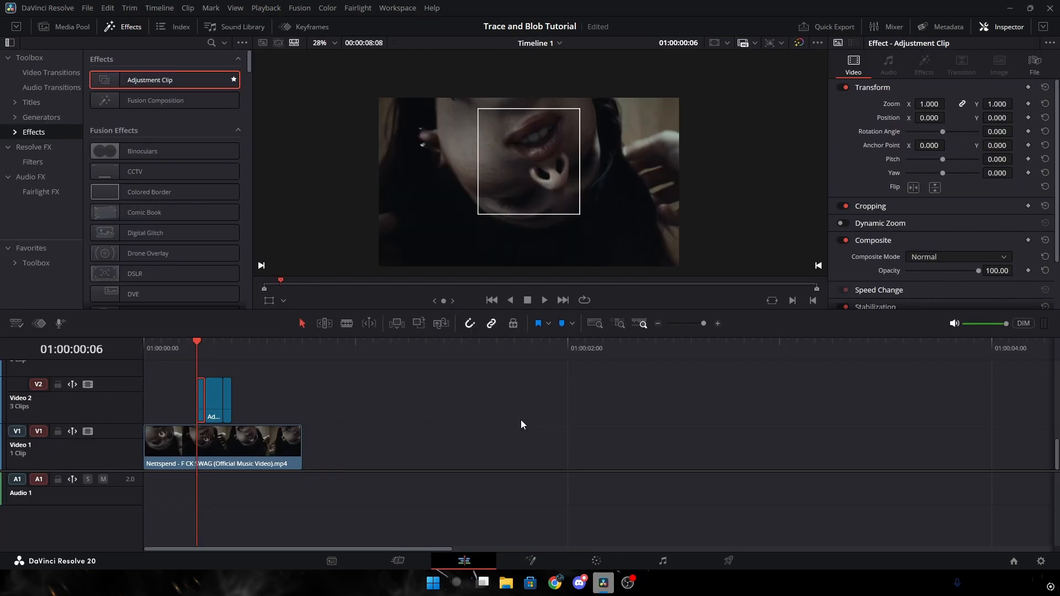